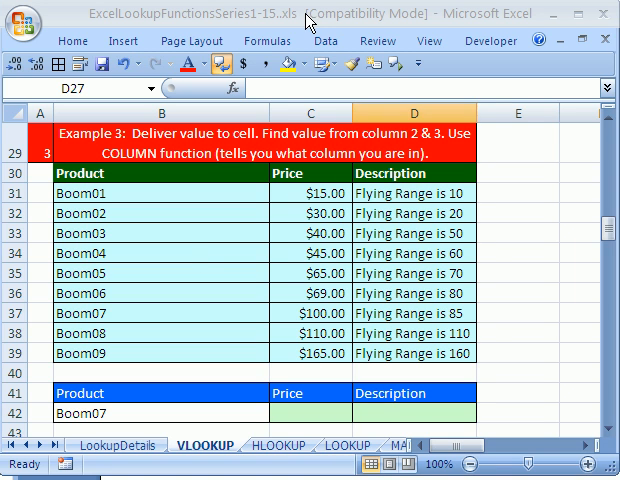
{"action": "mouse_move", "coordinate": [152, 26]}
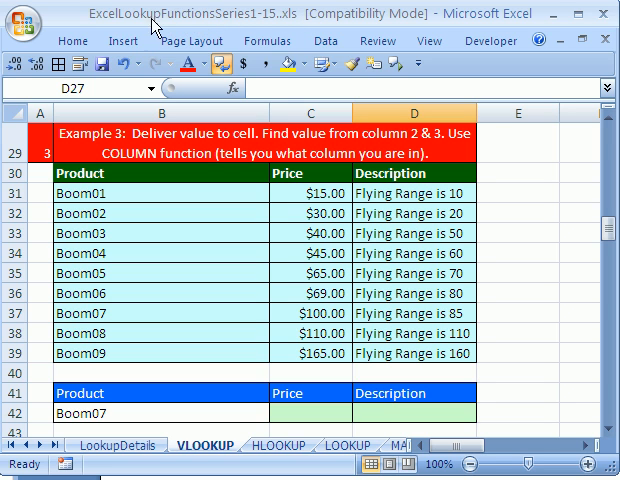
{"action": "mouse_move", "coordinate": [150, 30]}
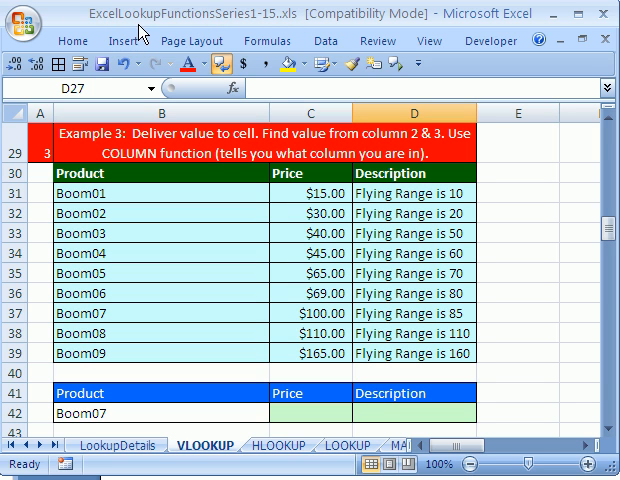
{"action": "mouse_move", "coordinate": [278, 32]}
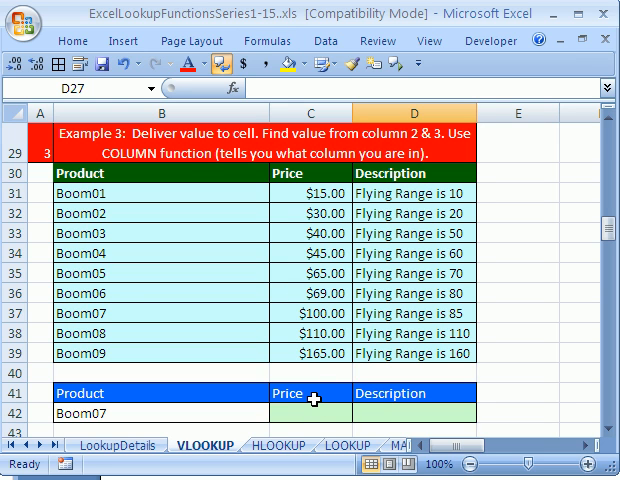
{"action": "mouse_move", "coordinate": [144, 150]}
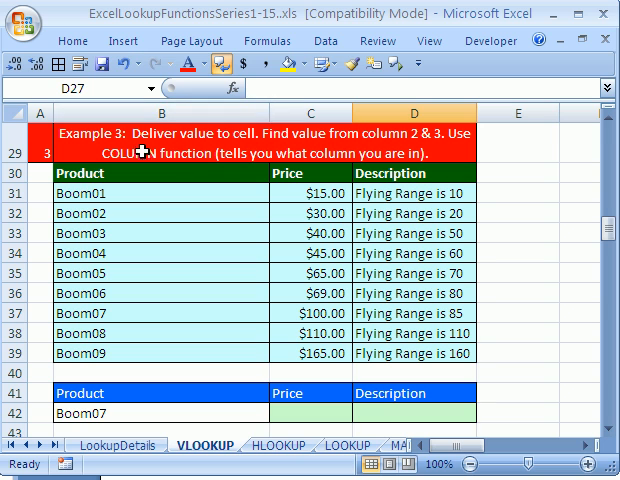
{"action": "mouse_move", "coordinate": [308, 368]}
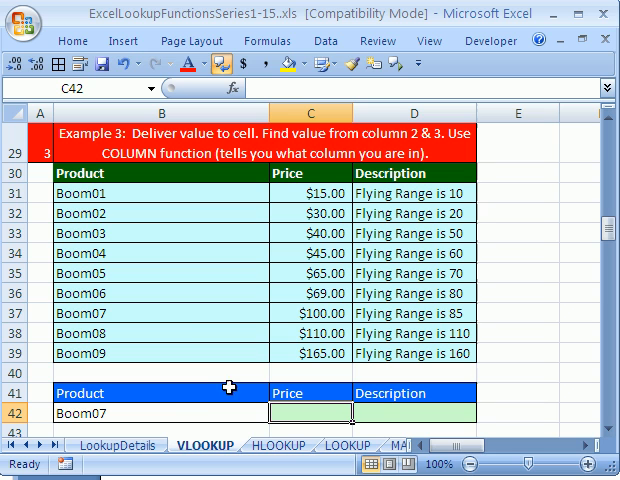
{"action": "mouse_move", "coordinate": [398, 412]}
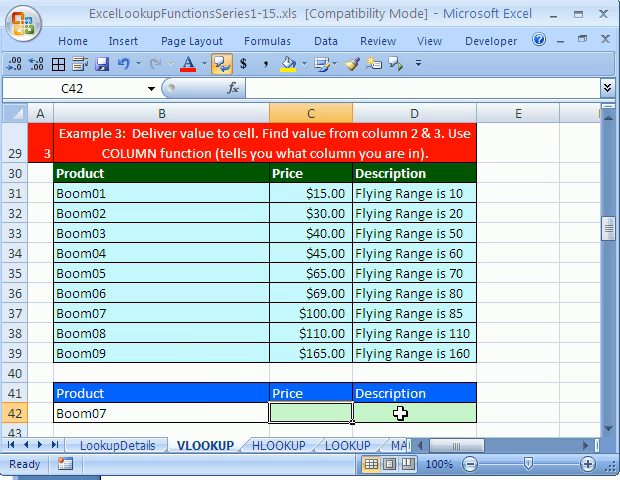
{"action": "mouse_move", "coordinate": [392, 430]}
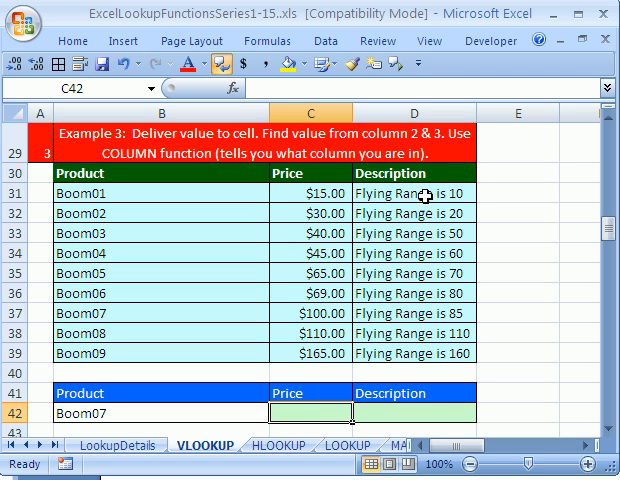
{"action": "mouse_move", "coordinate": [424, 348]}
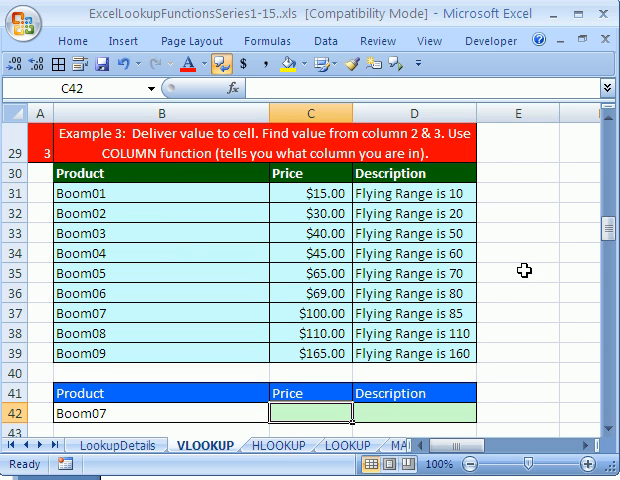
{"action": "mouse_move", "coordinate": [316, 232]}
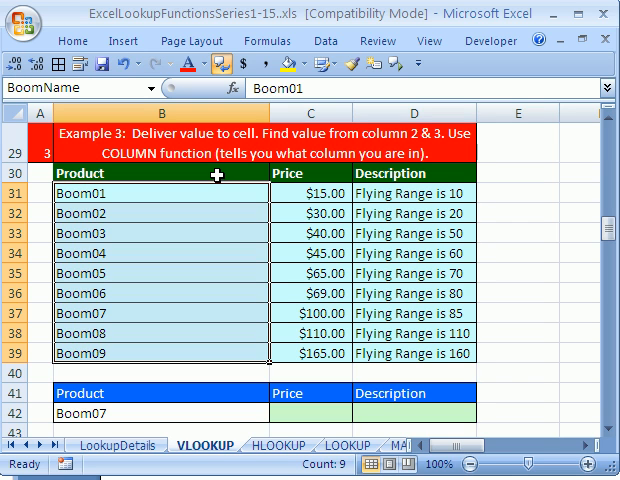
{"action": "mouse_move", "coordinate": [176, 208]}
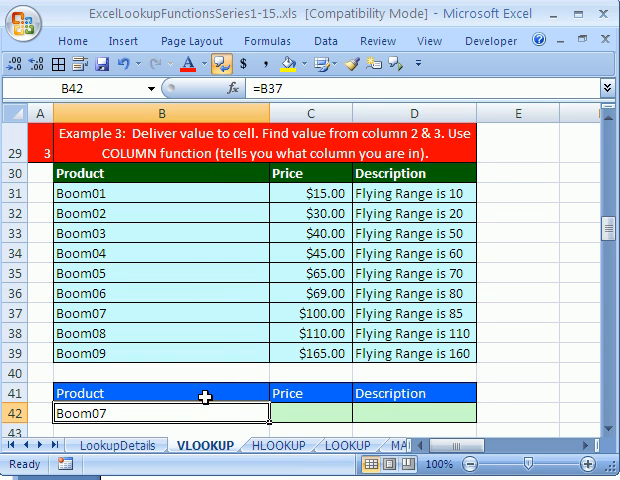
Apply list validation to B42 sourced from the BoomName range so it shows Boom04
{"action": "left_click", "coordinate": [326, 40]}
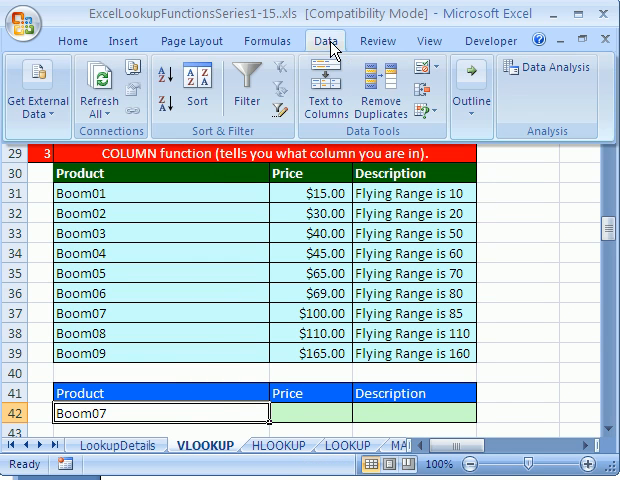
{"action": "left_click", "coordinate": [424, 68]}
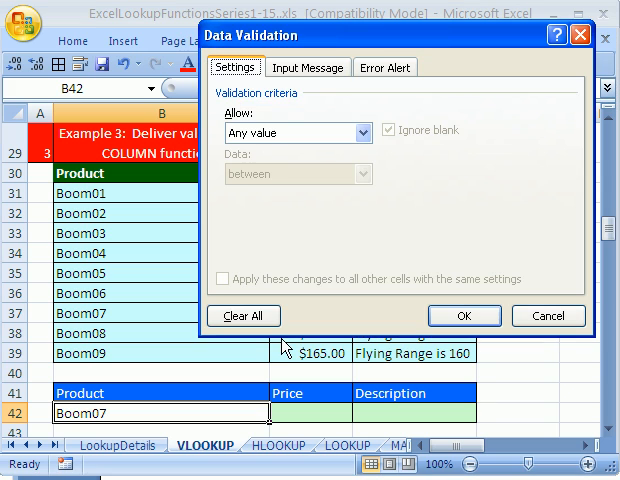
{"action": "mouse_move", "coordinate": [344, 160]}
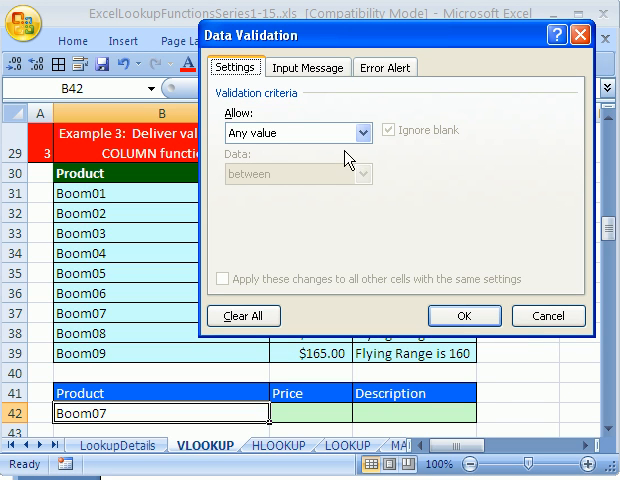
{"action": "left_click", "coordinate": [360, 132]}
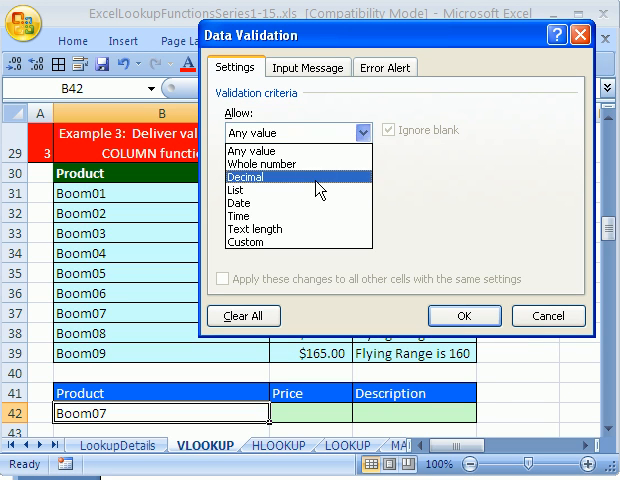
{"action": "left_click", "coordinate": [252, 188]}
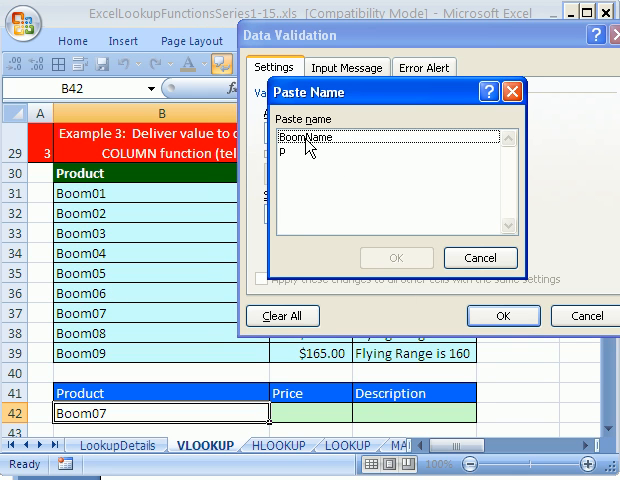
{"action": "left_click", "coordinate": [396, 258]}
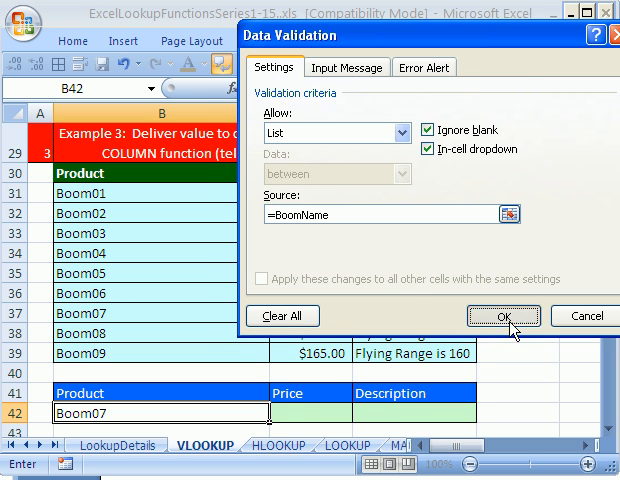
{"action": "left_click", "coordinate": [506, 316]}
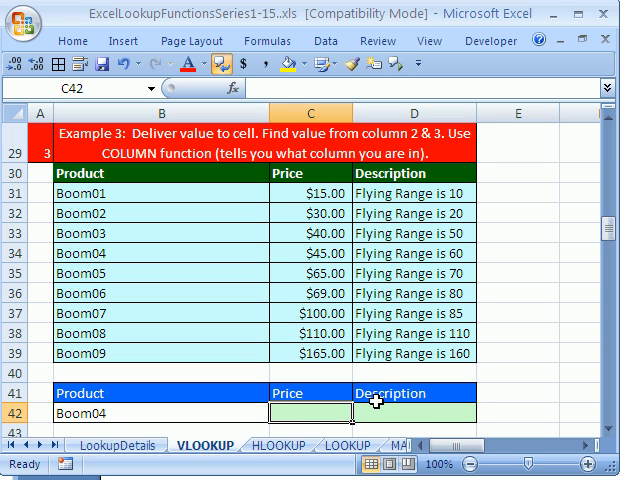
Start =VLOOKUP( in C42 with B42 as lookup value and B31:D39 as table array
{"action": "type", "text": "=VLOOKUP("}
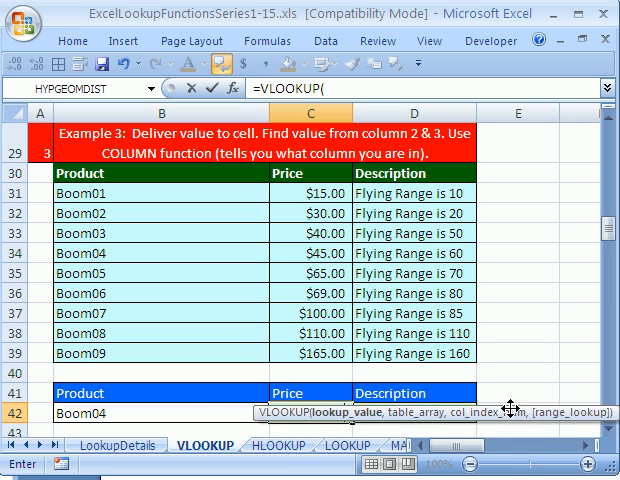
{"action": "left_click", "coordinate": [300, 412]}
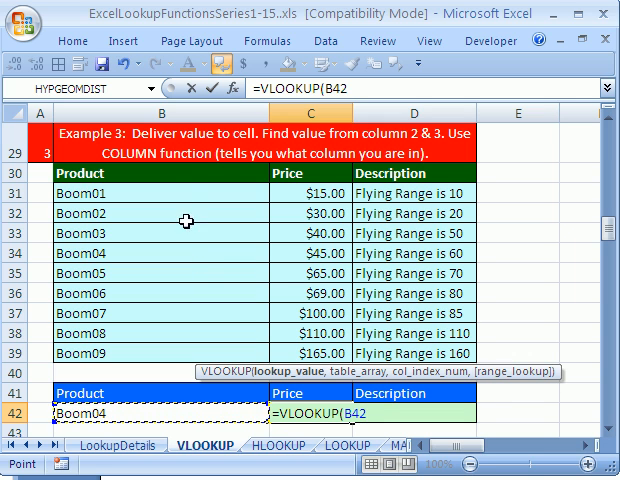
{"action": "mouse_move", "coordinate": [286, 246]}
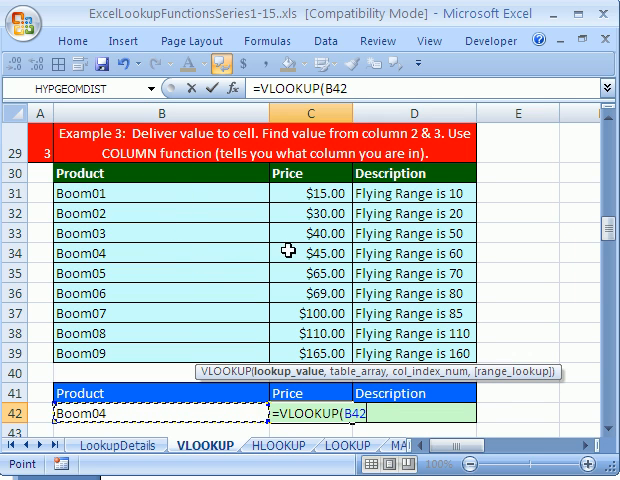
{"action": "mouse_move", "coordinate": [356, 252]}
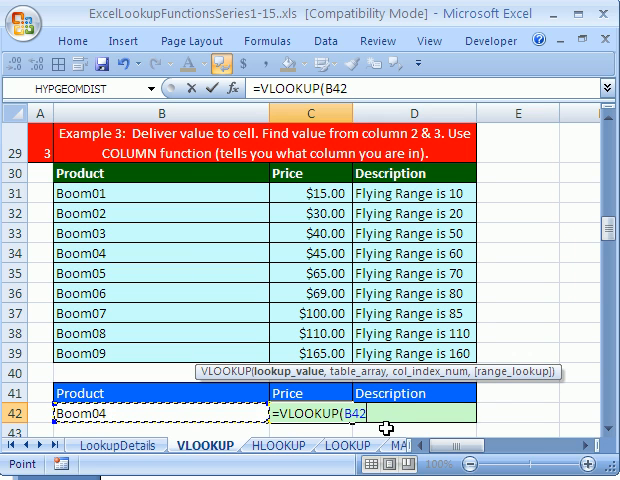
{"action": "type", "text": ",B31:D39"}
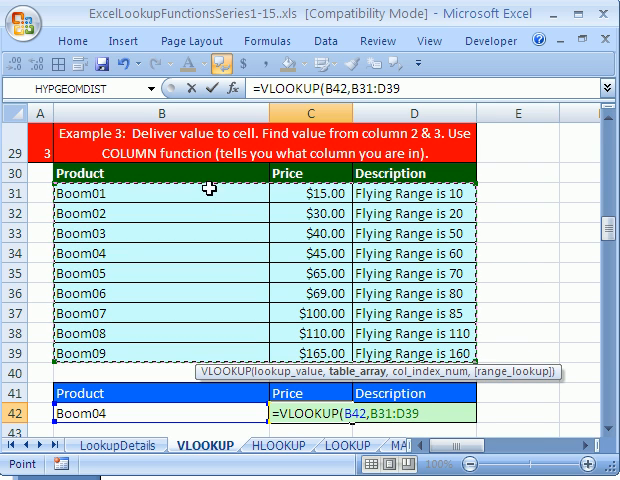
{"action": "mouse_move", "coordinate": [220, 238]}
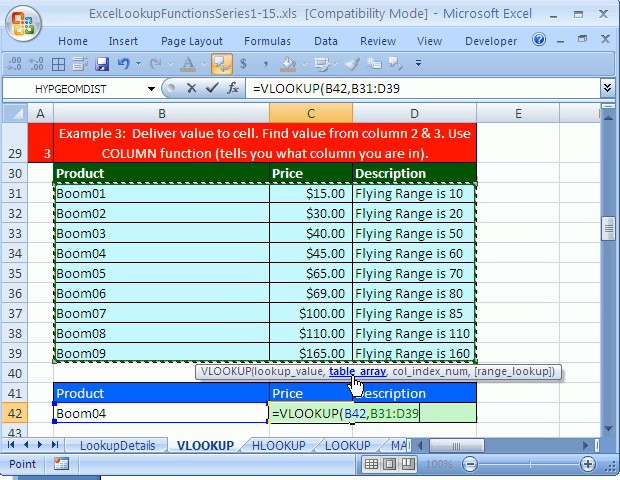
Finish C42 as VLOOKUP(B42,B31:D39,COLUMN(B1),0) returning 45, replacing a hard-coded column 2
{"action": "type", "text": ","}
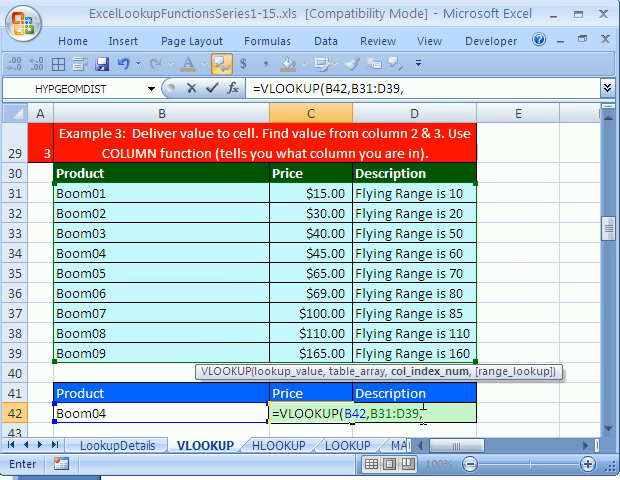
{"action": "mouse_move", "coordinate": [164, 228]}
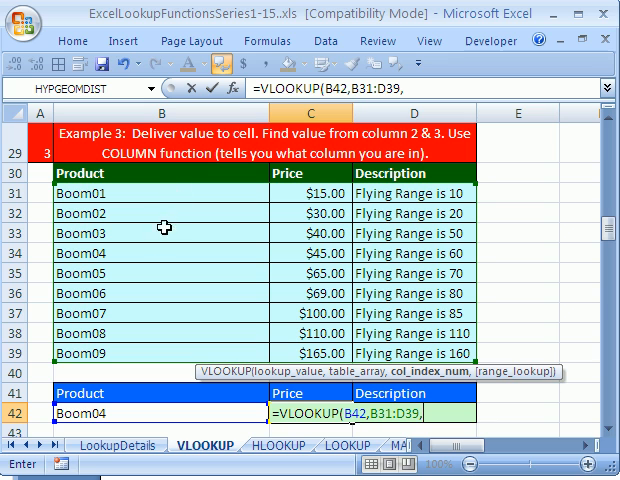
{"action": "mouse_move", "coordinate": [288, 294]}
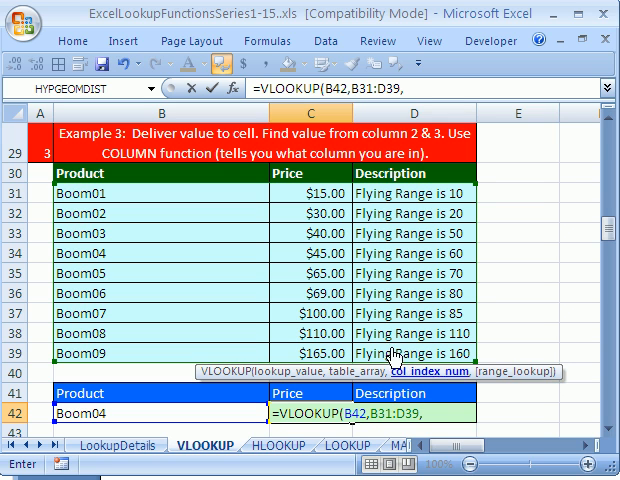
{"action": "type", "text": "2"}
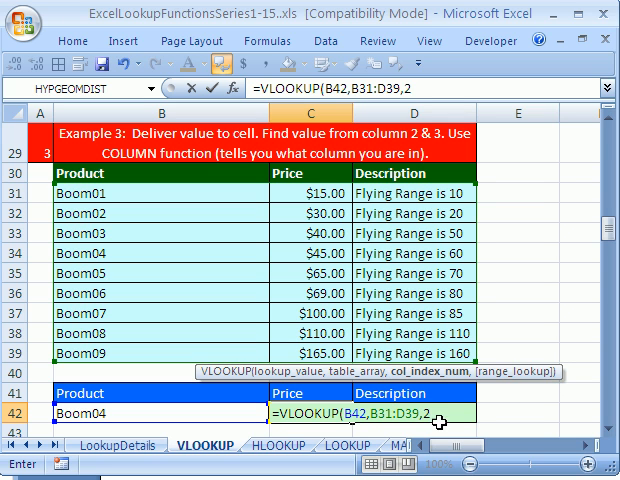
{"action": "key", "text": "BackSpace"}
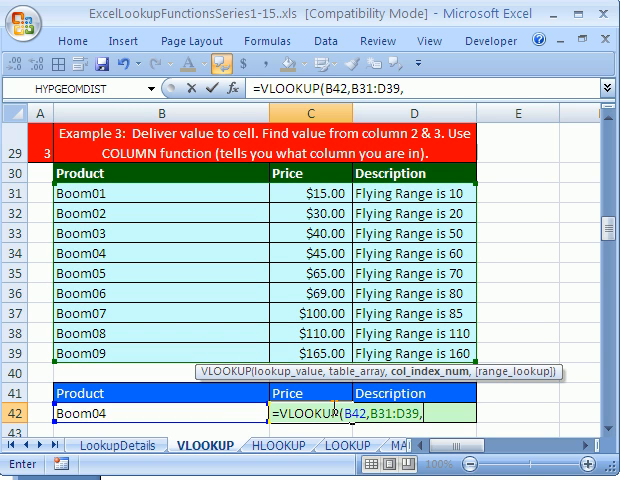
{"action": "mouse_move", "coordinate": [468, 436]}
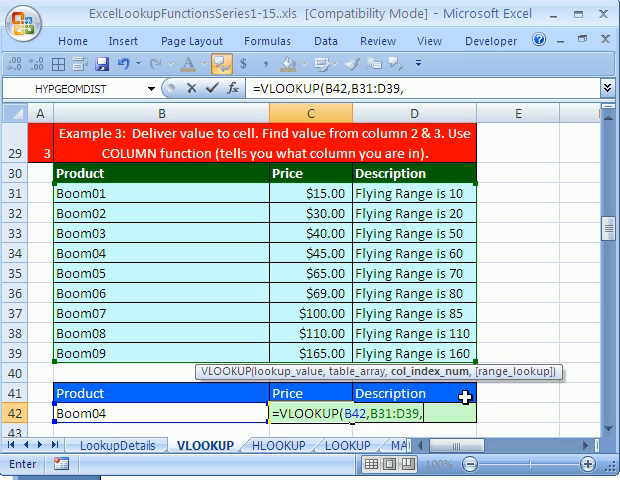
{"action": "type", "text": "COLUMN("}
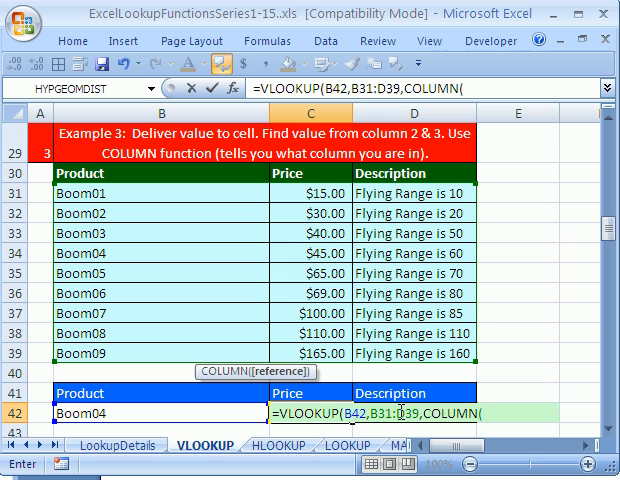
{"action": "type", "text": "b1"}
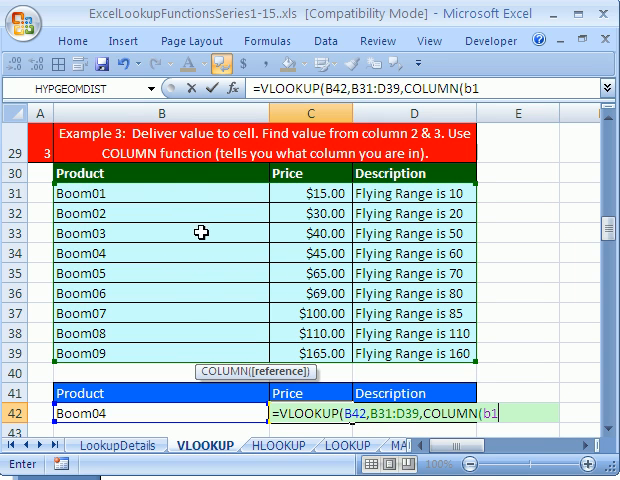
{"action": "mouse_move", "coordinate": [176, 256]}
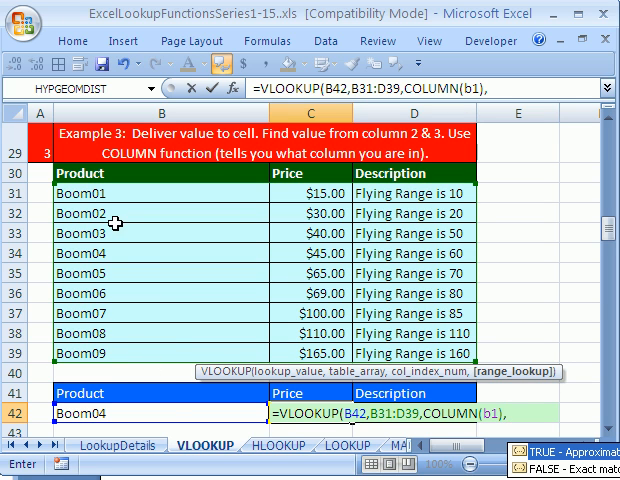
{"action": "type", "text": "0)"}
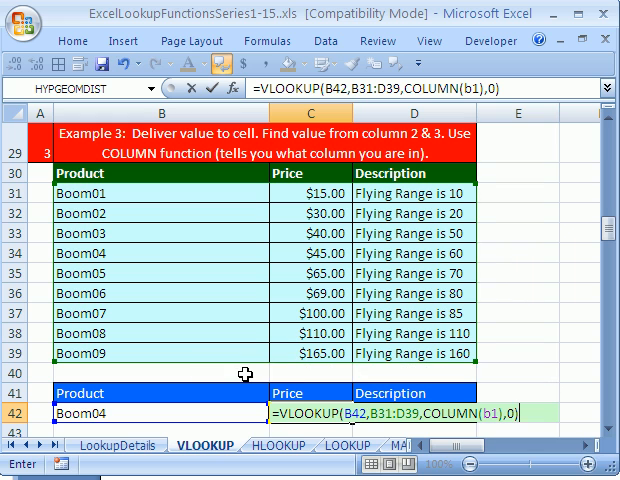
{"action": "key", "text": "Return"}
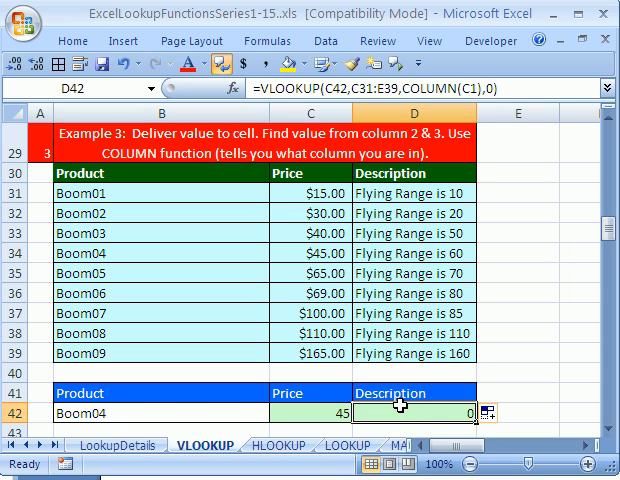
Clear the 0 in D42 and re-enter C42's VLOOKUP with the table locked as $B$31:$D$39
{"action": "double_click", "coordinate": [410, 412]}
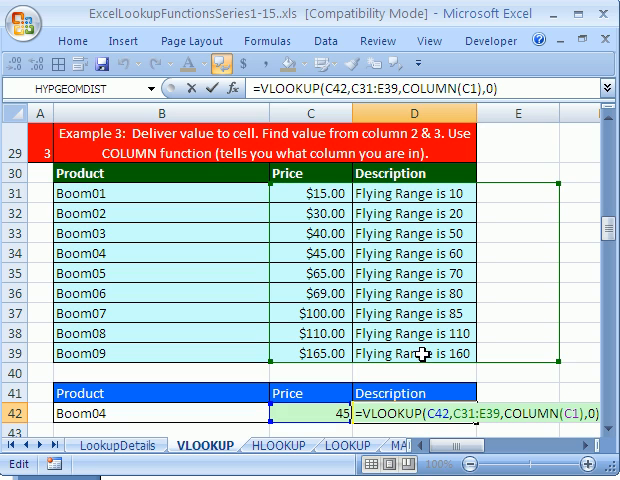
{"action": "key", "text": "Return"}
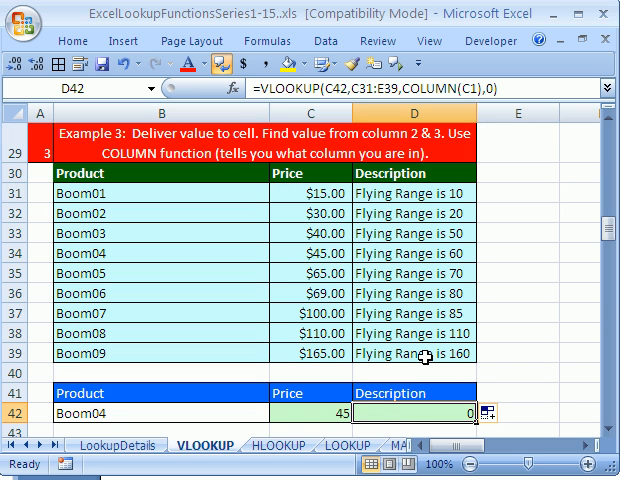
{"action": "key", "text": "Delete"}
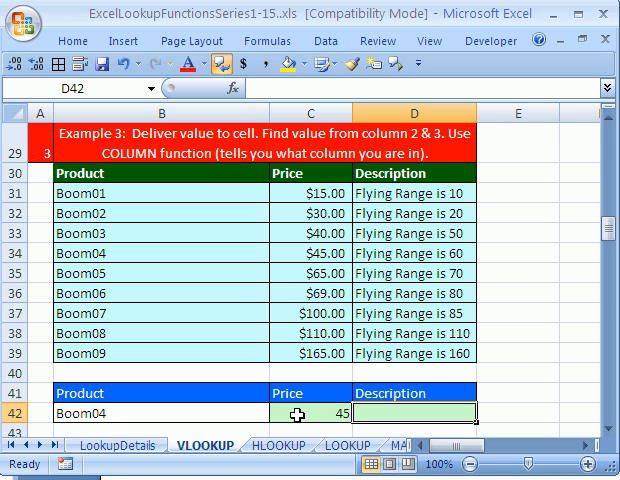
{"action": "type", "text": "=VLOOKUP(B42,B31:D39,COLUMN(B1),0)"}
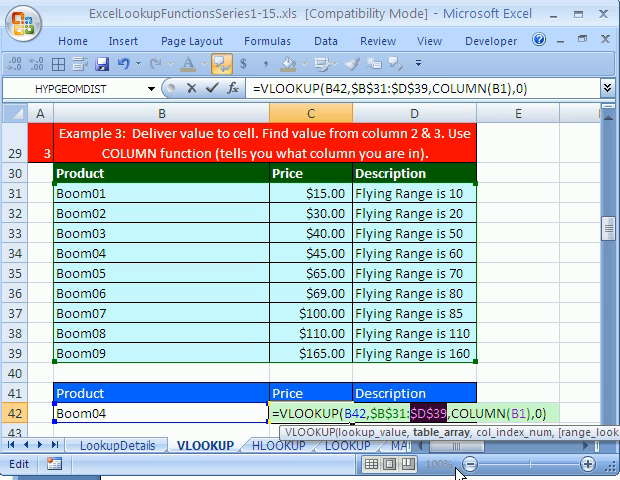
{"action": "key", "text": "Return"}
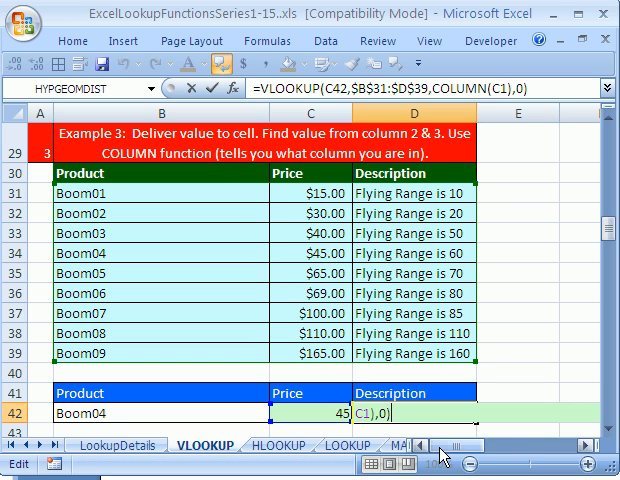
{"action": "key", "text": "Return"}
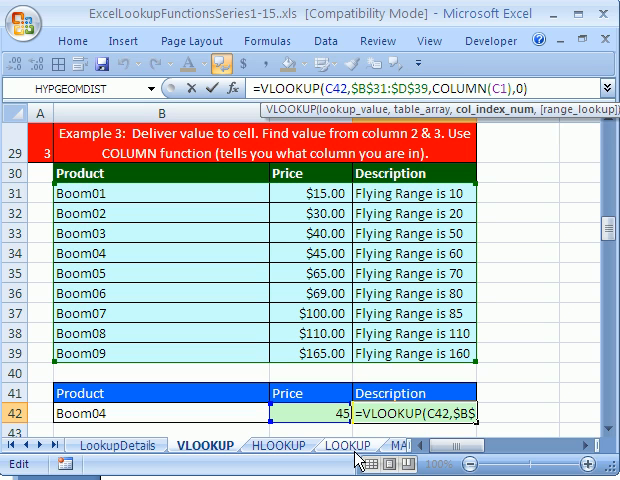
{"action": "mouse_move", "coordinate": [392, 198]}
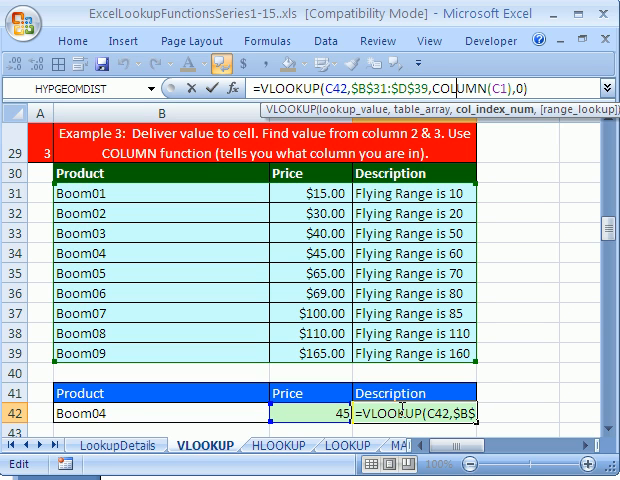
{"action": "key", "text": "Return"}
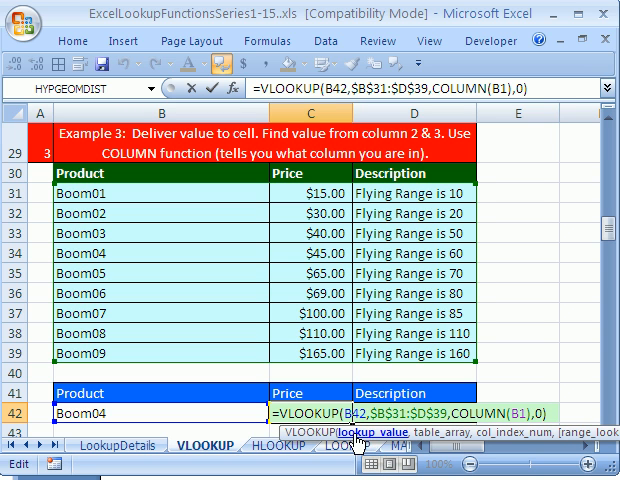
Lock the lookup value as $B42 so D42 returns 'Flying Range is 60' via COLUMN(C1)
{"action": "key", "text": "f4"}
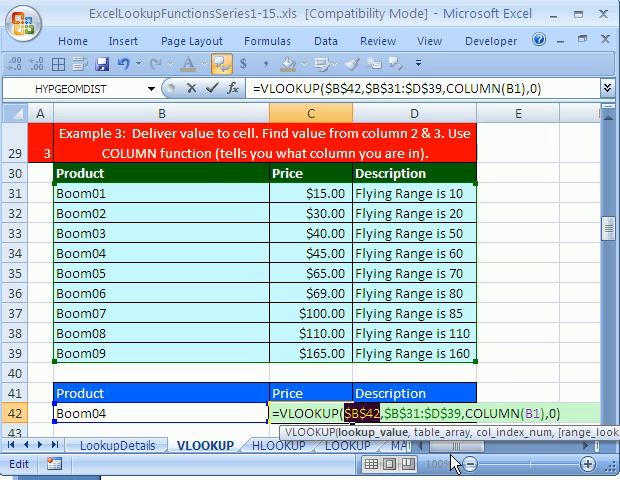
{"action": "key", "text": "Return"}
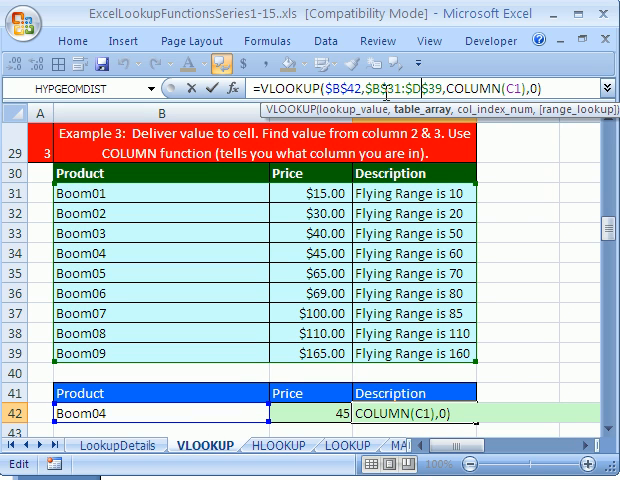
{"action": "mouse_move", "coordinate": [502, 342]}
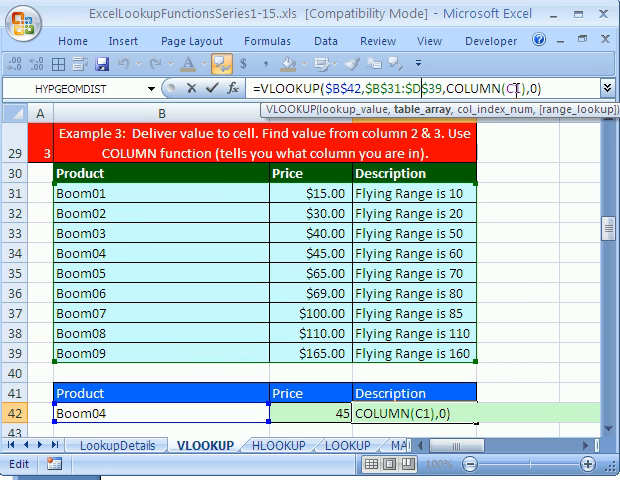
{"action": "key", "text": "Return"}
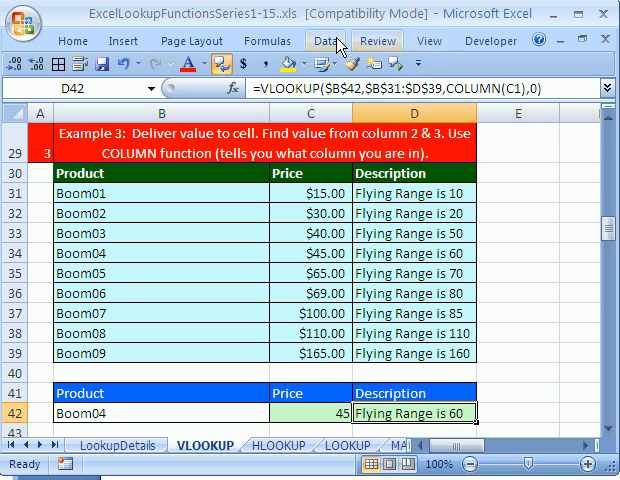
{"action": "left_click", "coordinate": [268, 40]}
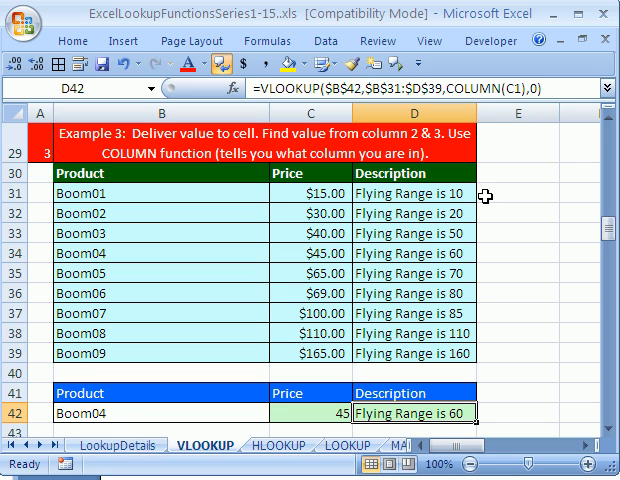
{"action": "mouse_move", "coordinate": [508, 452]}
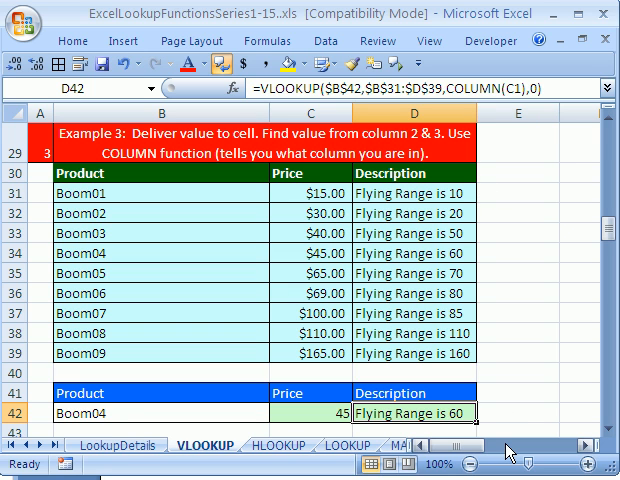
Evaluate D42 step by step: Boom04, COLUMN(C1)=3, final result 'Flying Range is 60', then close
{"action": "key", "text": "alt"}
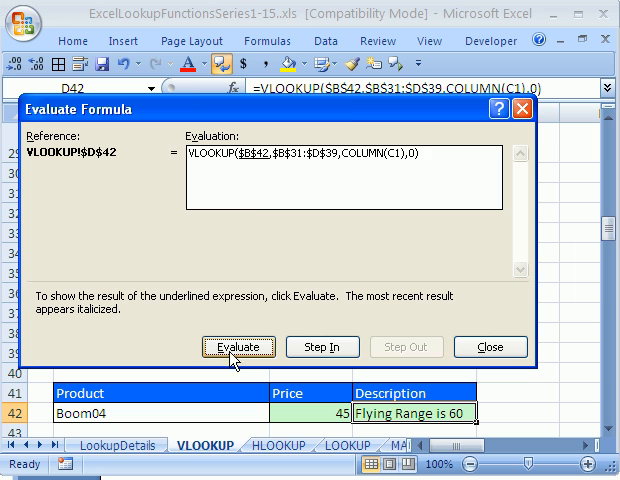
{"action": "left_click", "coordinate": [240, 348]}
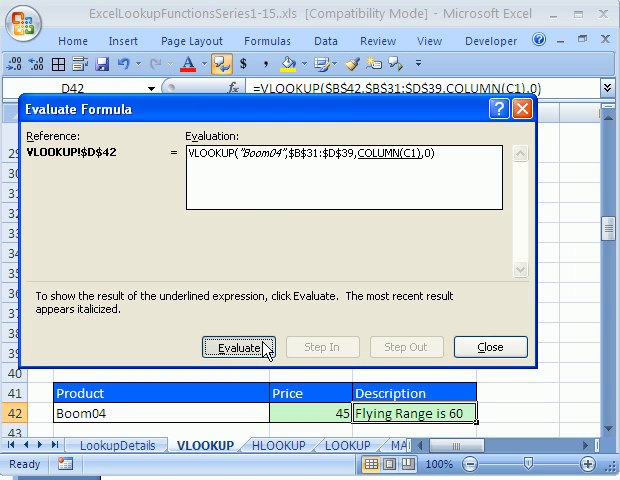
{"action": "left_click", "coordinate": [238, 348]}
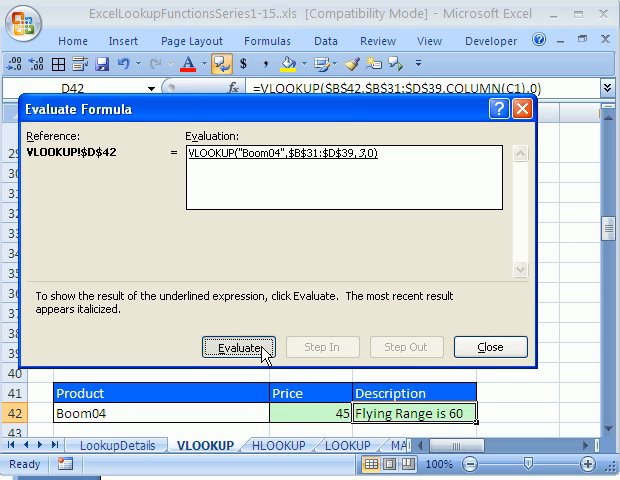
{"action": "left_click", "coordinate": [238, 348]}
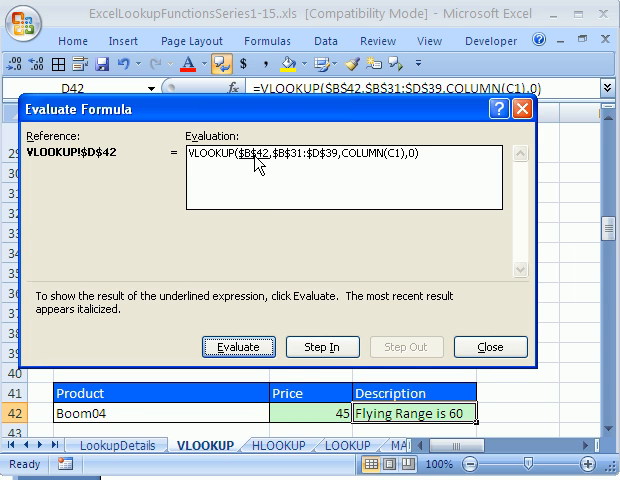
{"action": "left_click", "coordinate": [240, 348]}
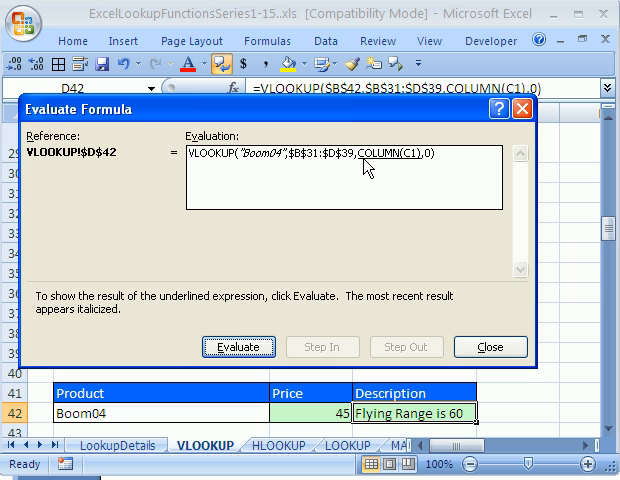
{"action": "mouse_move", "coordinate": [408, 166]}
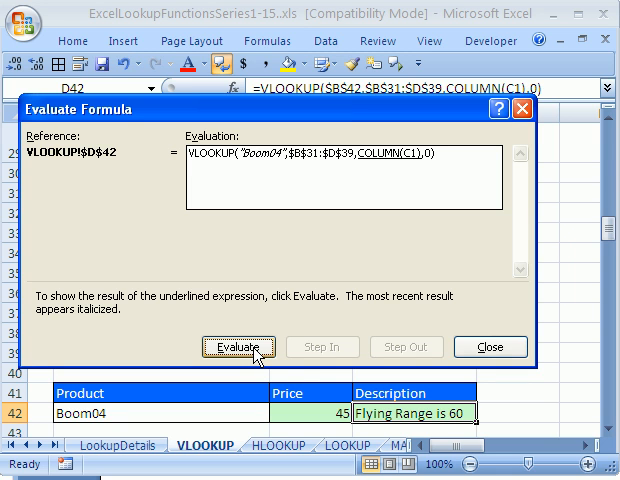
{"action": "left_click", "coordinate": [238, 348]}
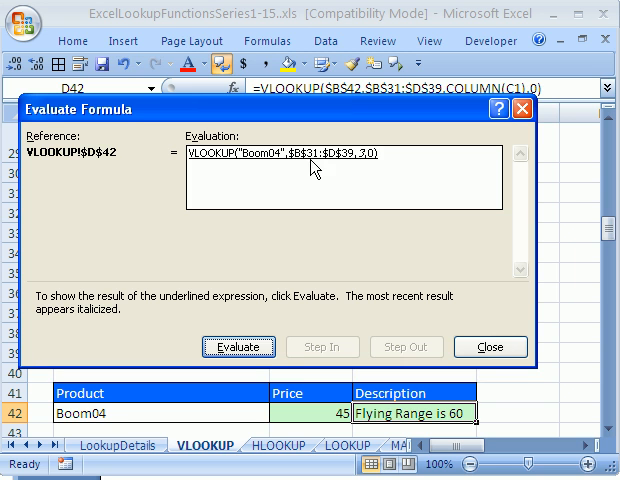
{"action": "left_click", "coordinate": [240, 348]}
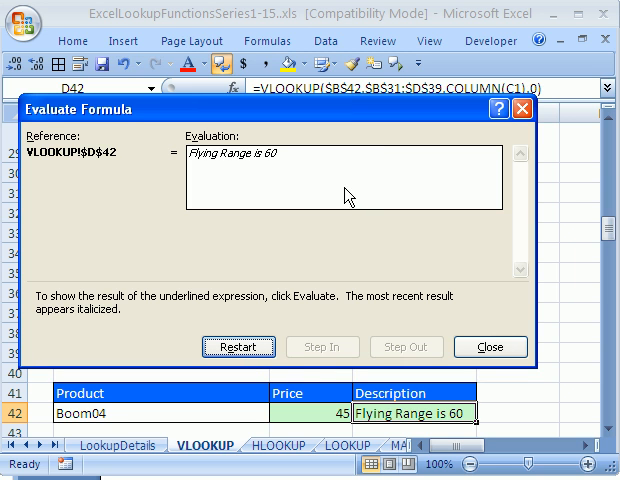
{"action": "left_click", "coordinate": [490, 348]}
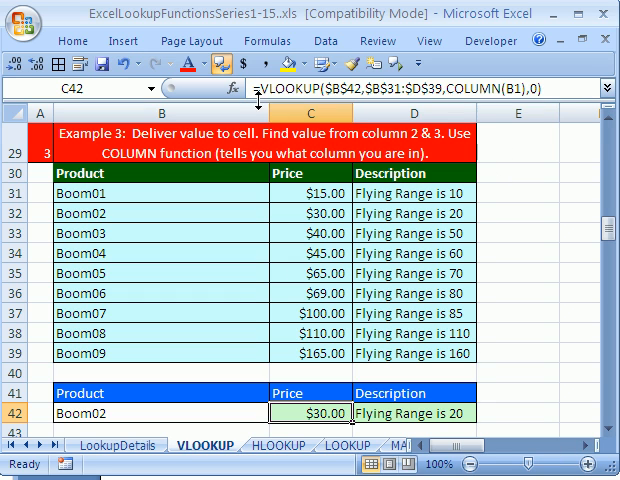
{"action": "mouse_move", "coordinate": [250, 84]}
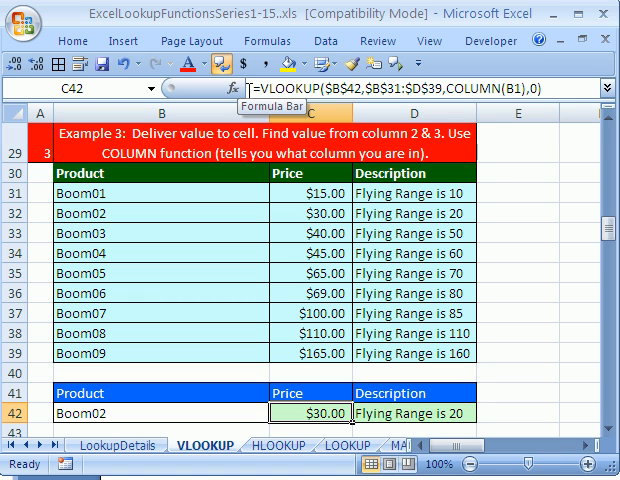